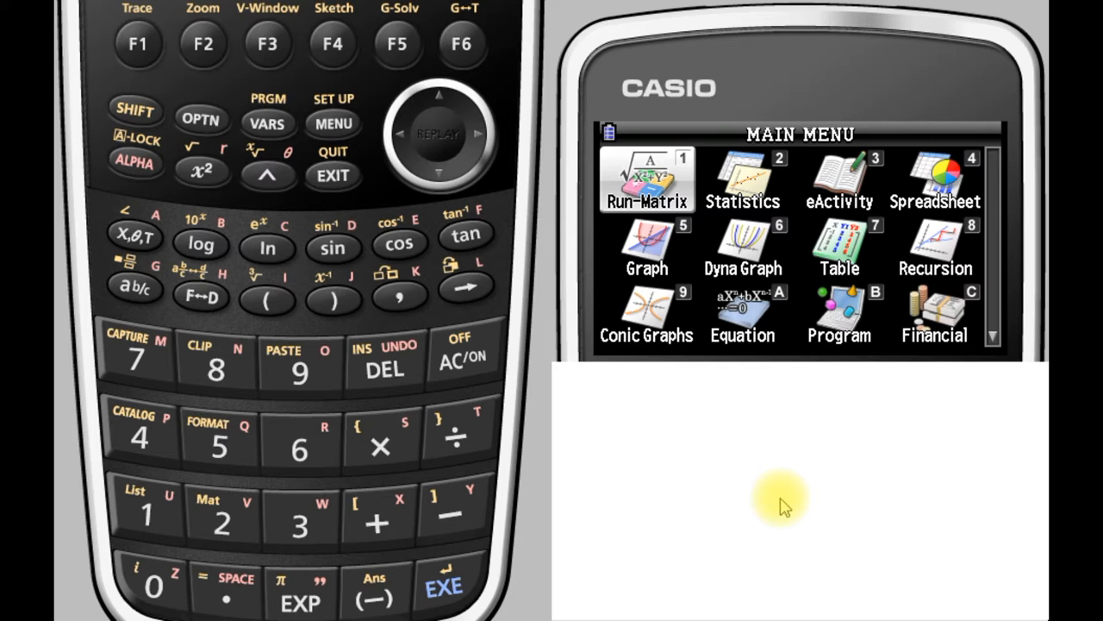
{"action": "mouse_move", "coordinate": [797, 255]}
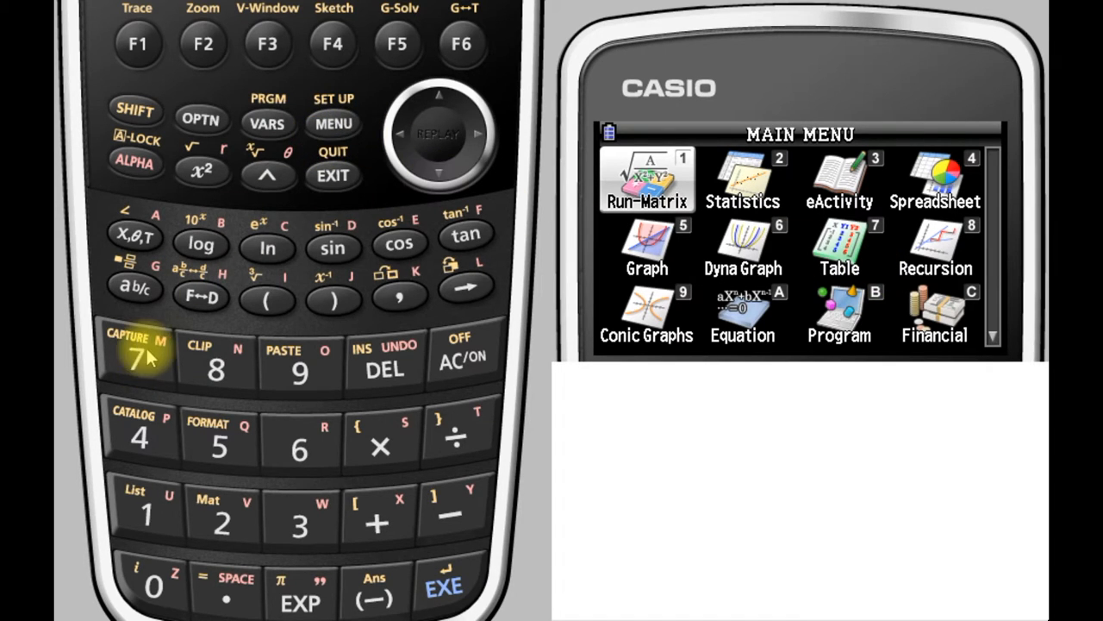
- Enter Table mode and store Y1 = x² − 3x + 1 in the function list
{"action": "left_click", "coordinate": [838, 245]}
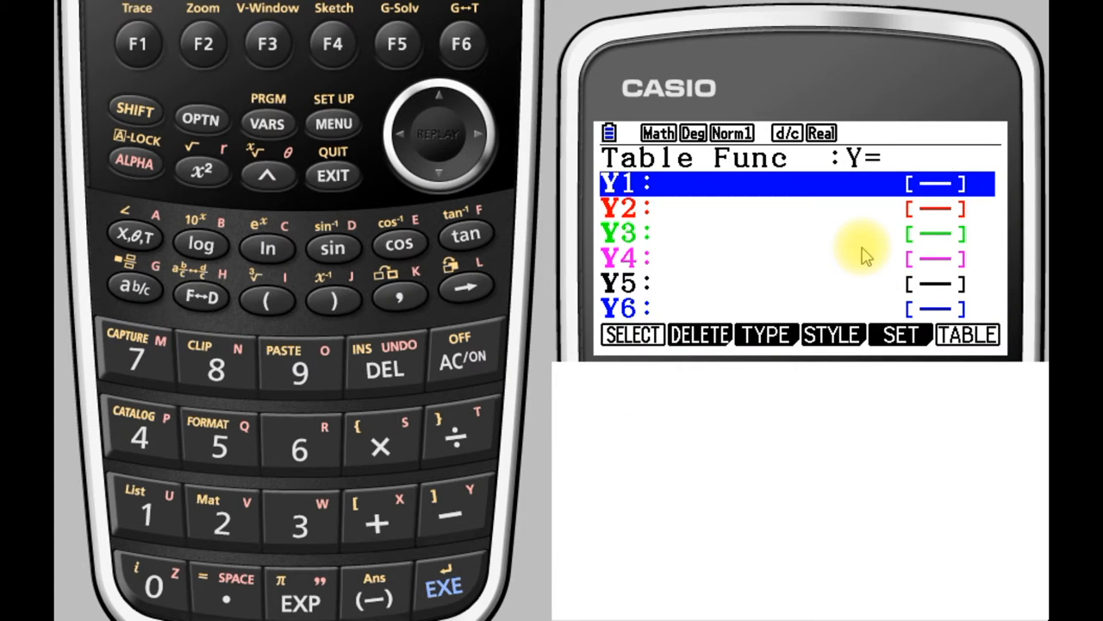
{"action": "mouse_move", "coordinate": [733, 193]}
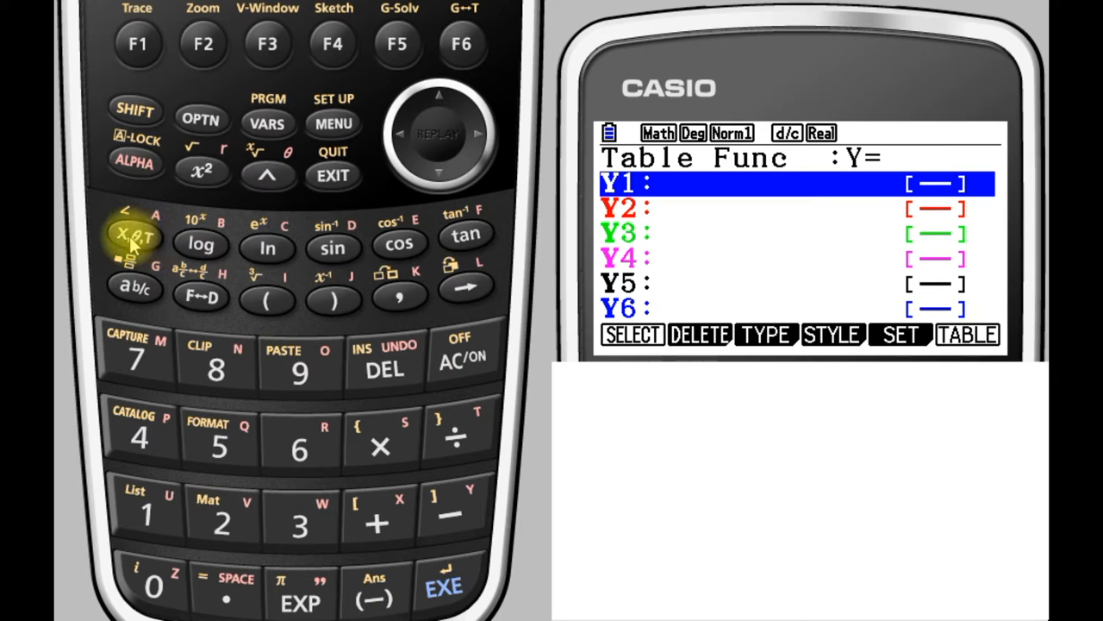
{"action": "mouse_move", "coordinate": [140, 243]}
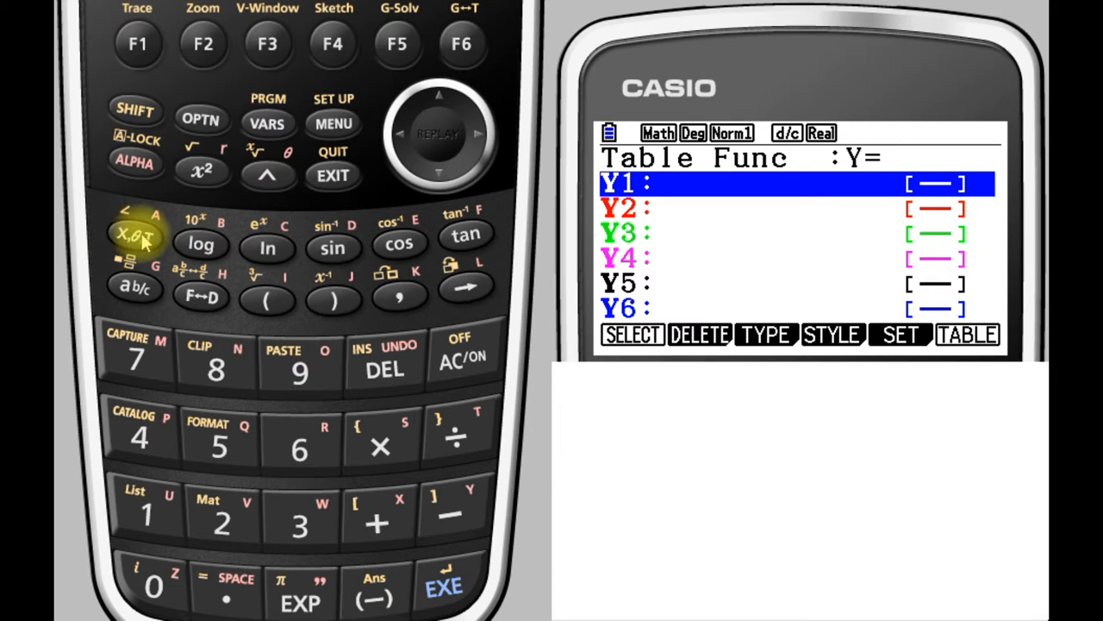
{"action": "left_click", "coordinate": [135, 235]}
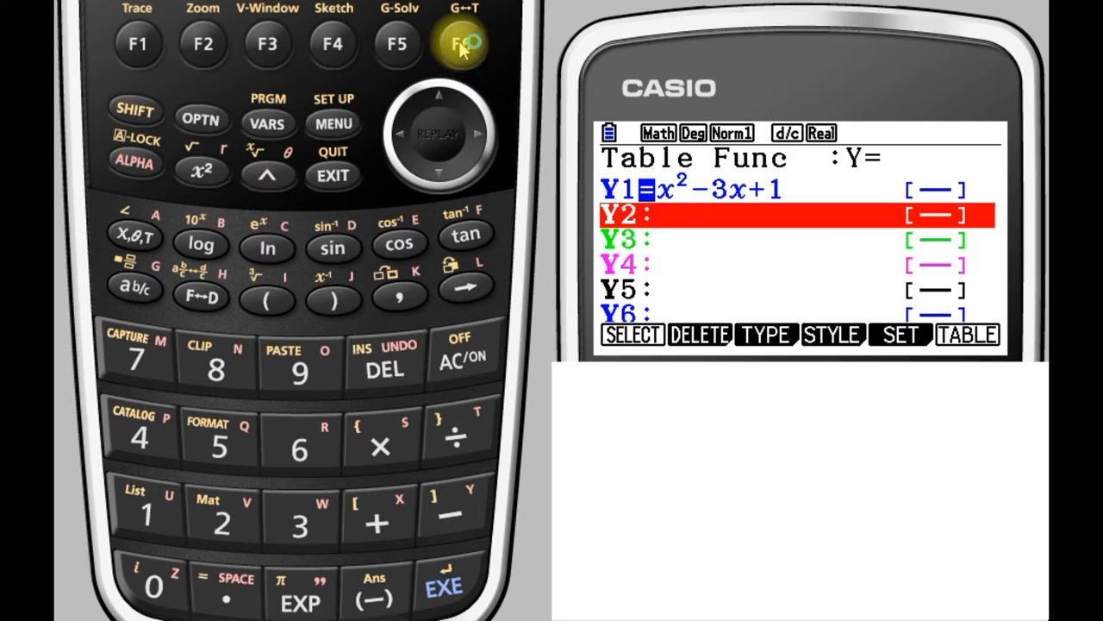
- Generate the Y1 table for X from −3 to 3 and browse its rows
{"action": "left_click", "coordinate": [462, 43]}
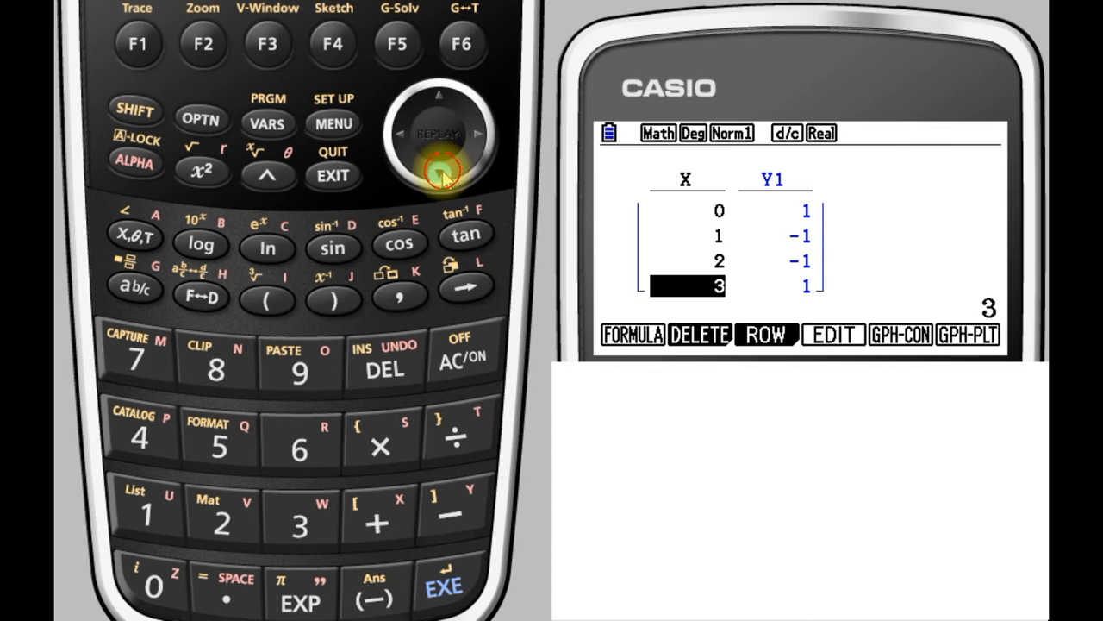
{"action": "left_click", "coordinate": [438, 94]}
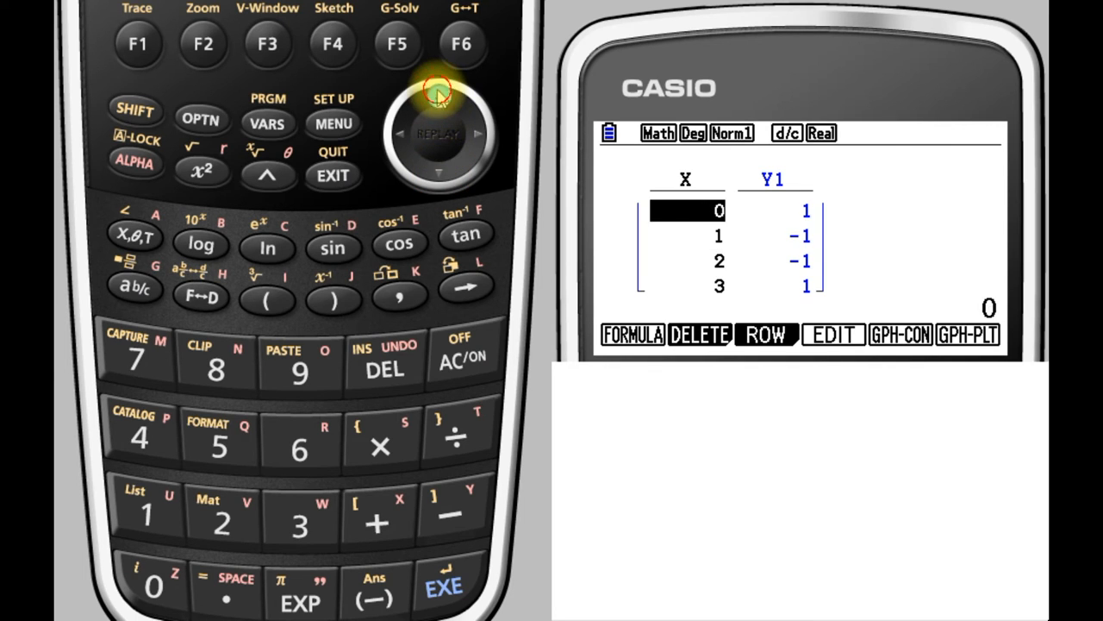
{"action": "left_click", "coordinate": [438, 93]}
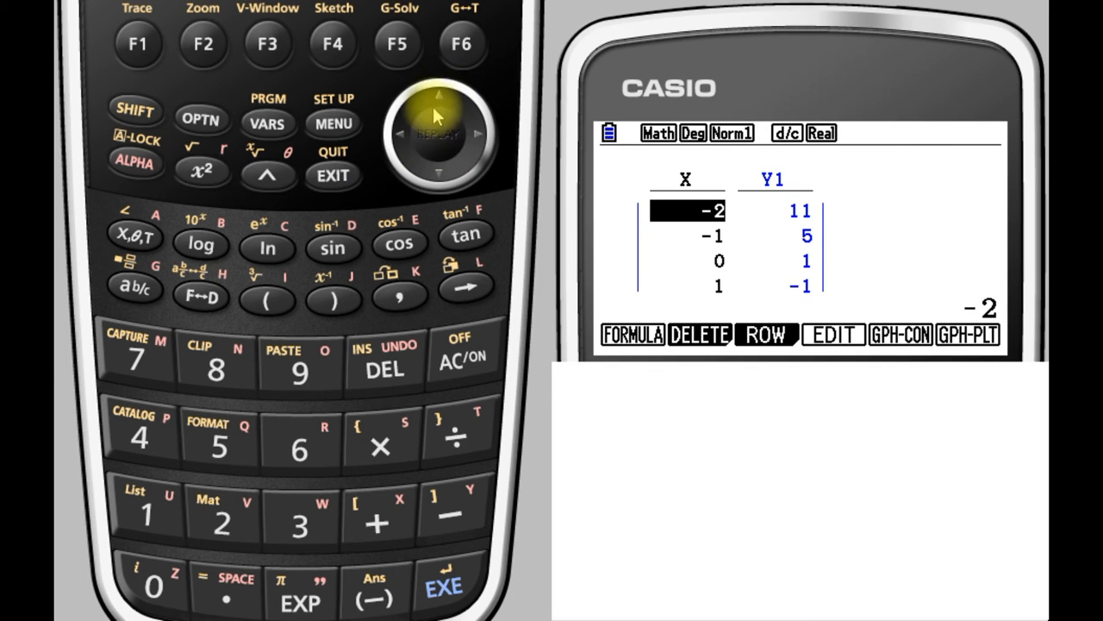
{"action": "key", "text": "up"}
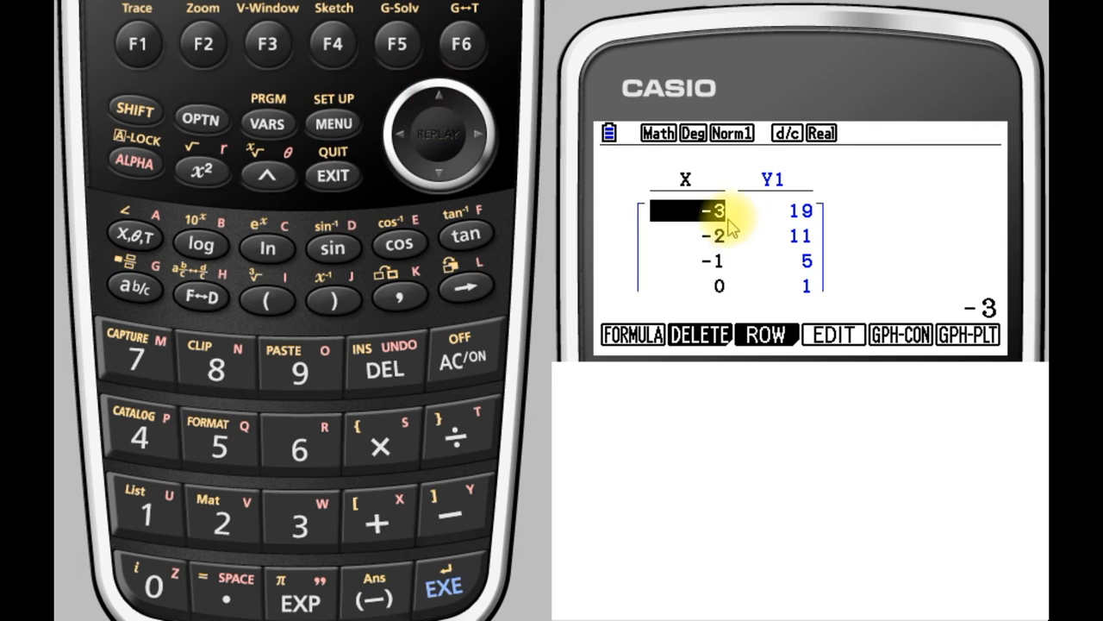
{"action": "left_click", "coordinate": [440, 173]}
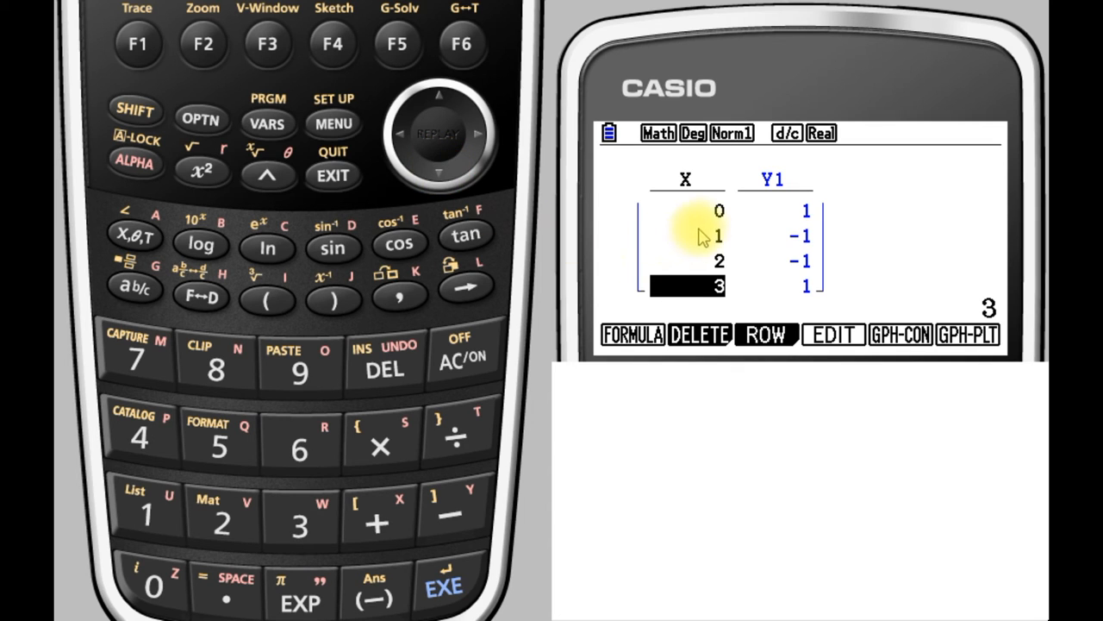
{"action": "mouse_move", "coordinate": [721, 250]}
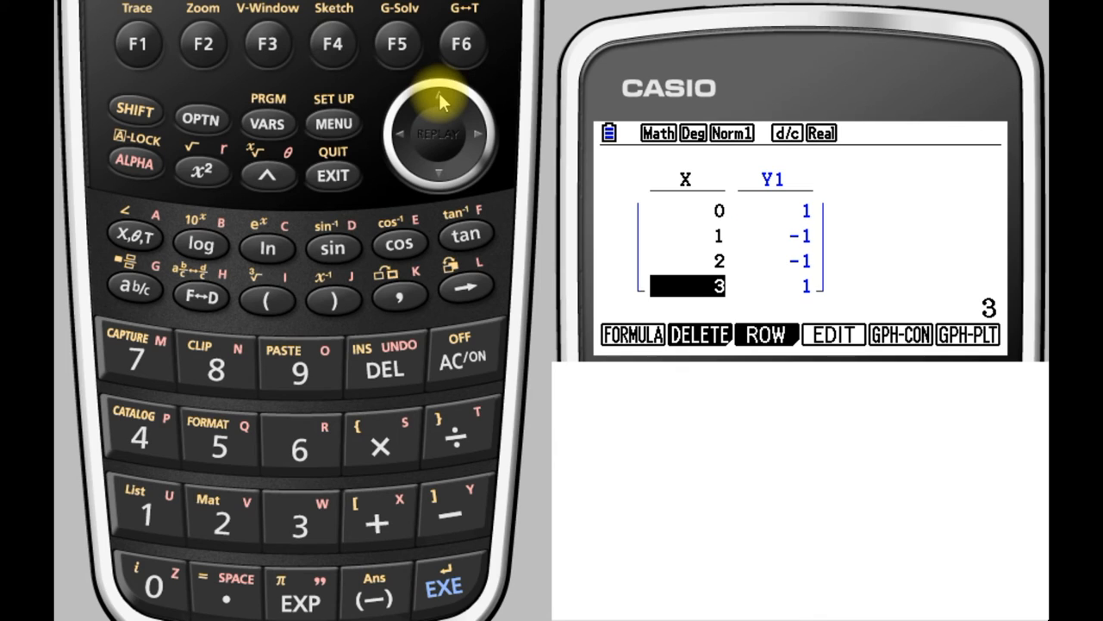
{"action": "mouse_move", "coordinate": [333, 174]}
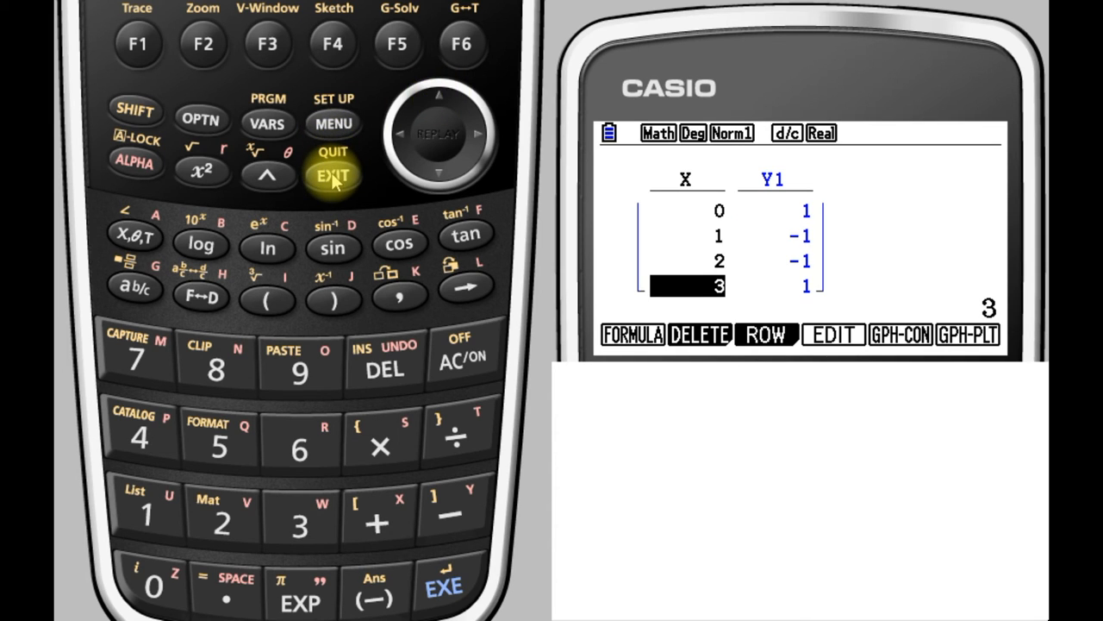
- Set the table range to Start 0, End 5, Step 0.5 and return to the function list
{"action": "left_click", "coordinate": [332, 174]}
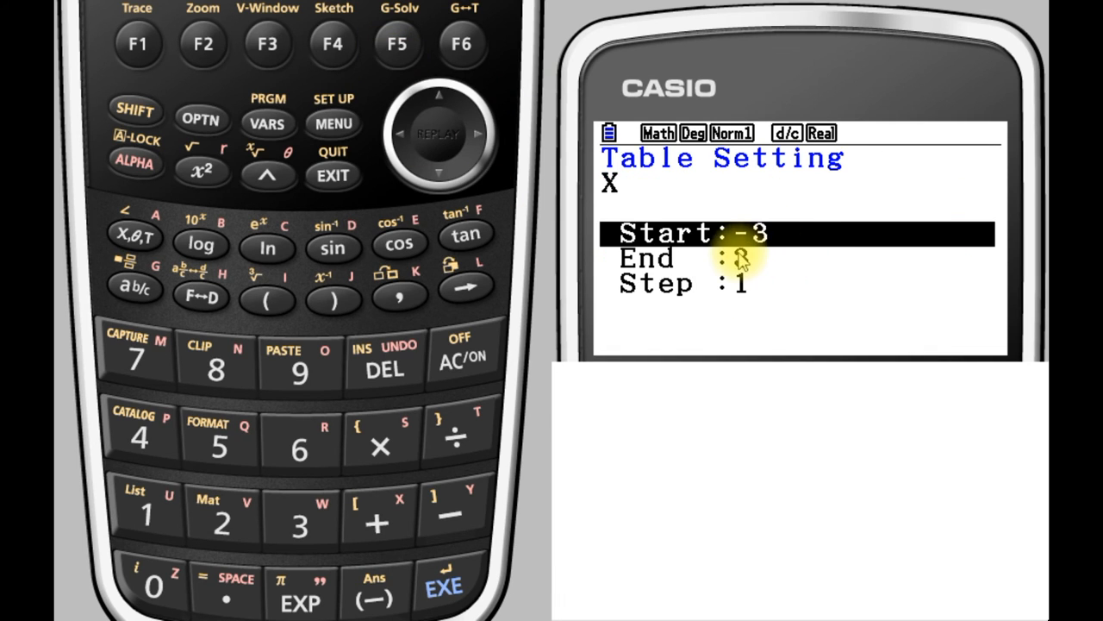
{"action": "type", "text": "3"}
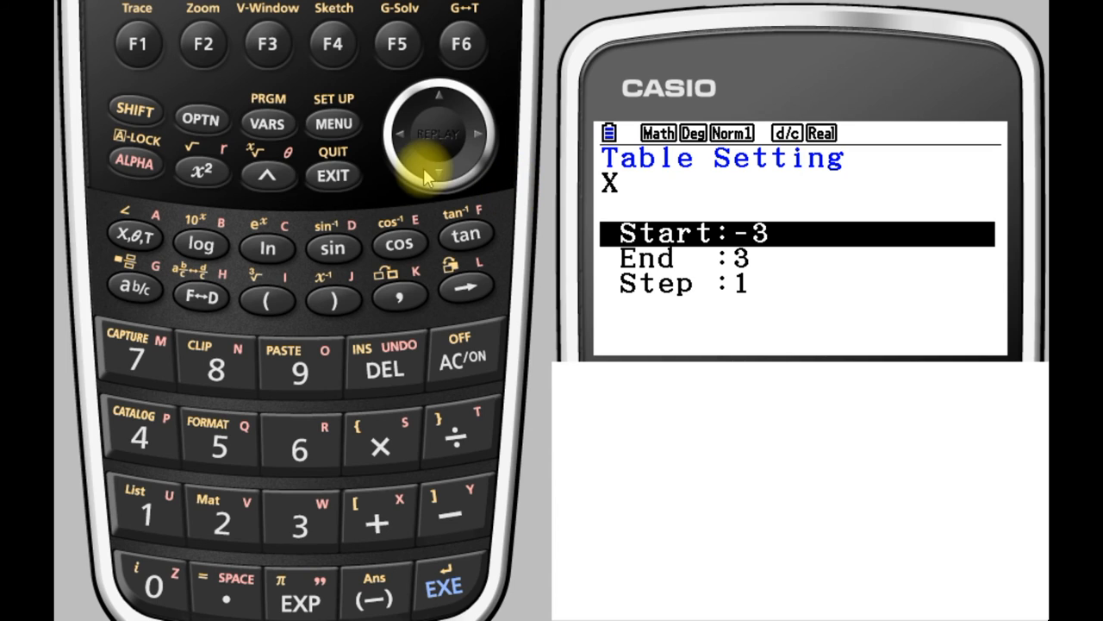
{"action": "left_click", "coordinate": [439, 172]}
{"action": "type", "text": "0.5"}
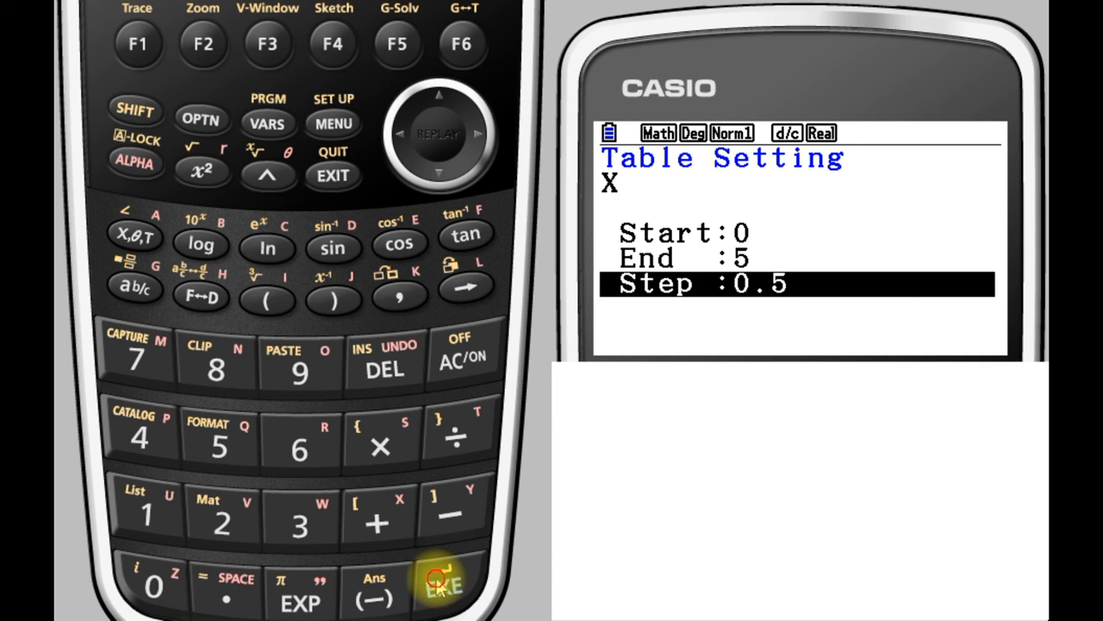
{"action": "left_click", "coordinate": [442, 586]}
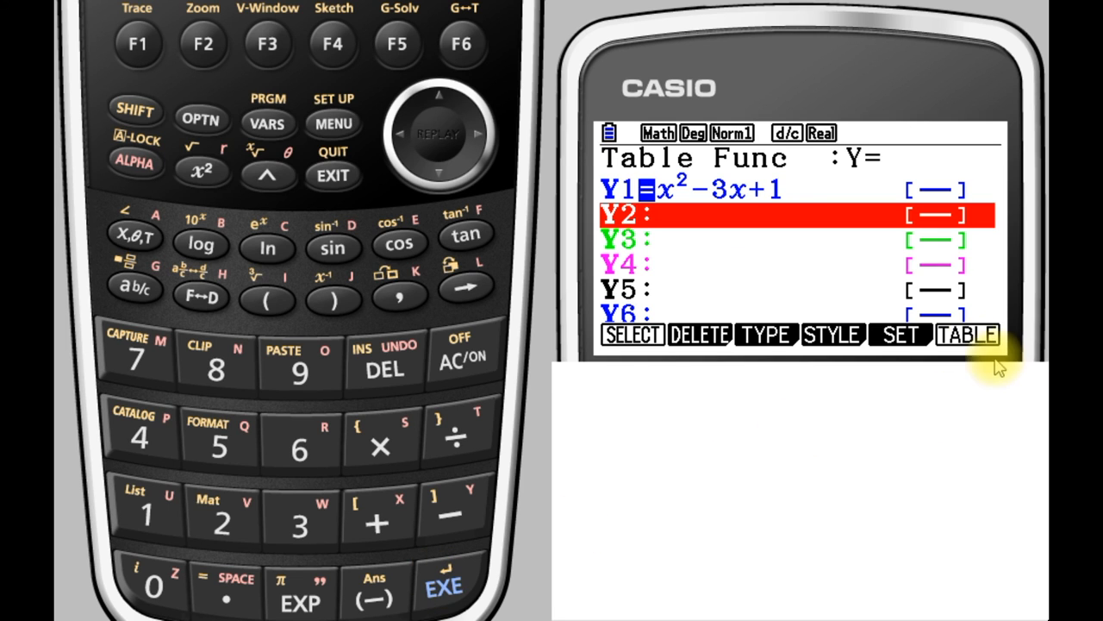
- Regenerate the table and scroll down to the last row, X = 5 where Y1 = 11
{"action": "left_click", "coordinate": [967, 334]}
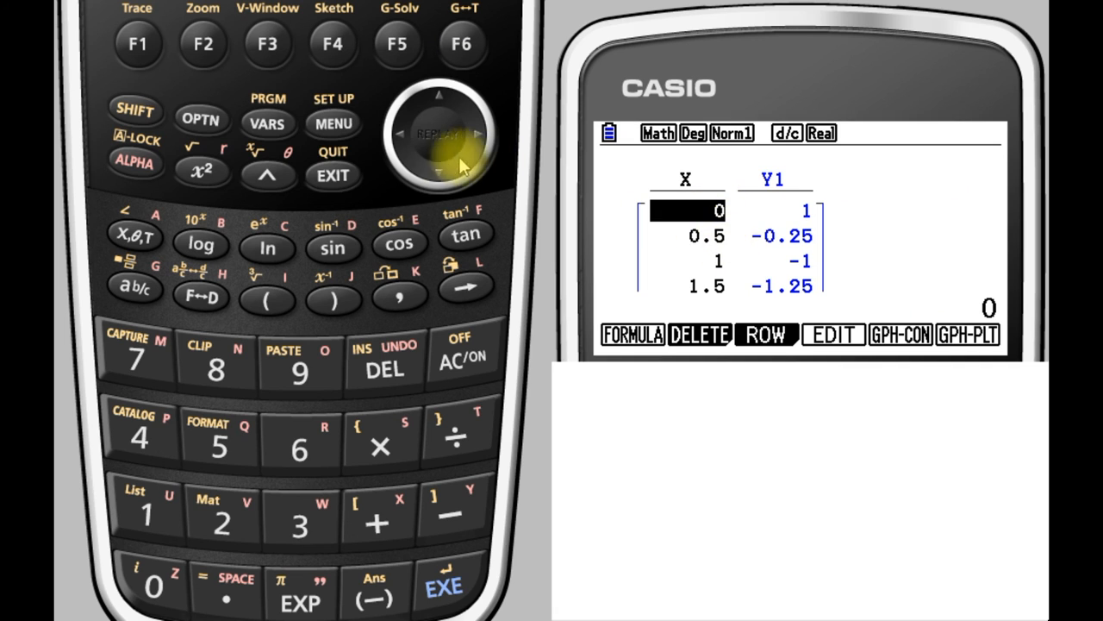
{"action": "left_click", "coordinate": [440, 169]}
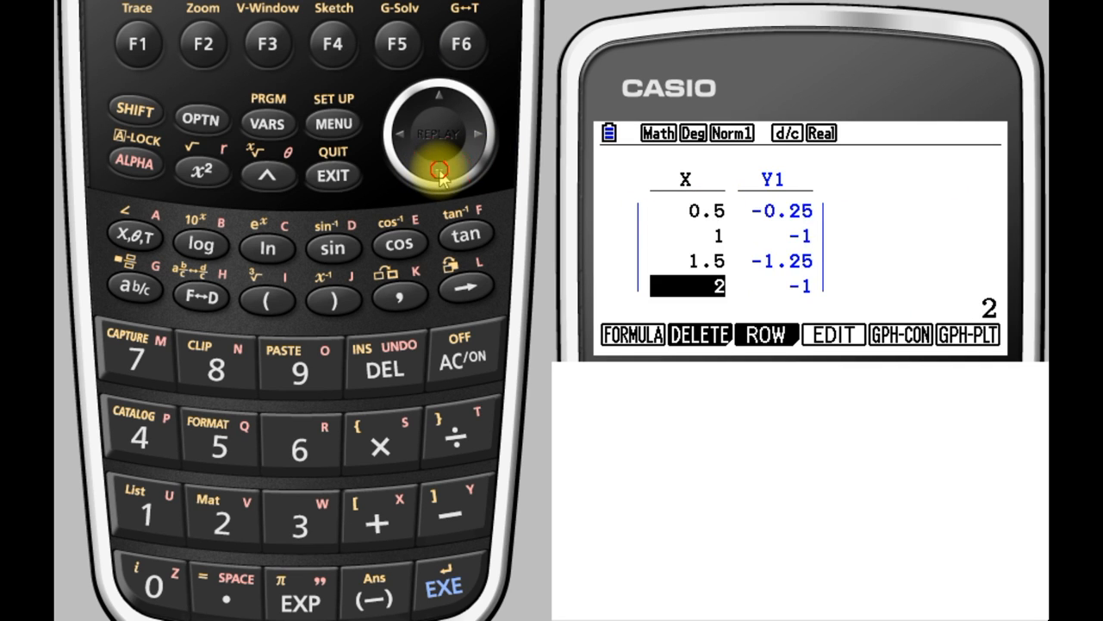
{"action": "left_click", "coordinate": [441, 172]}
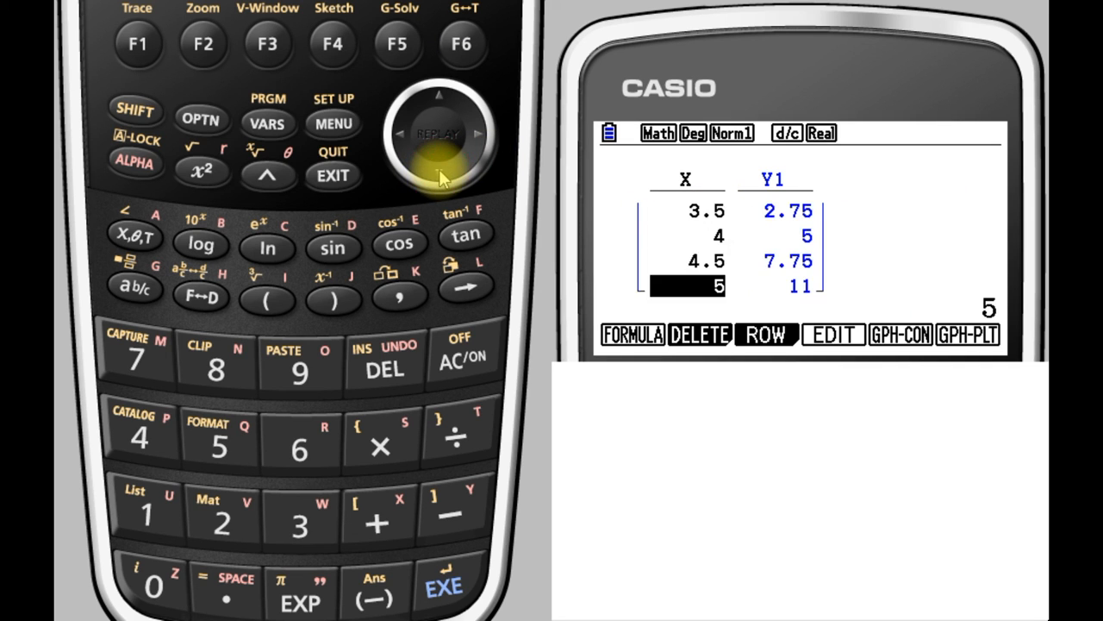